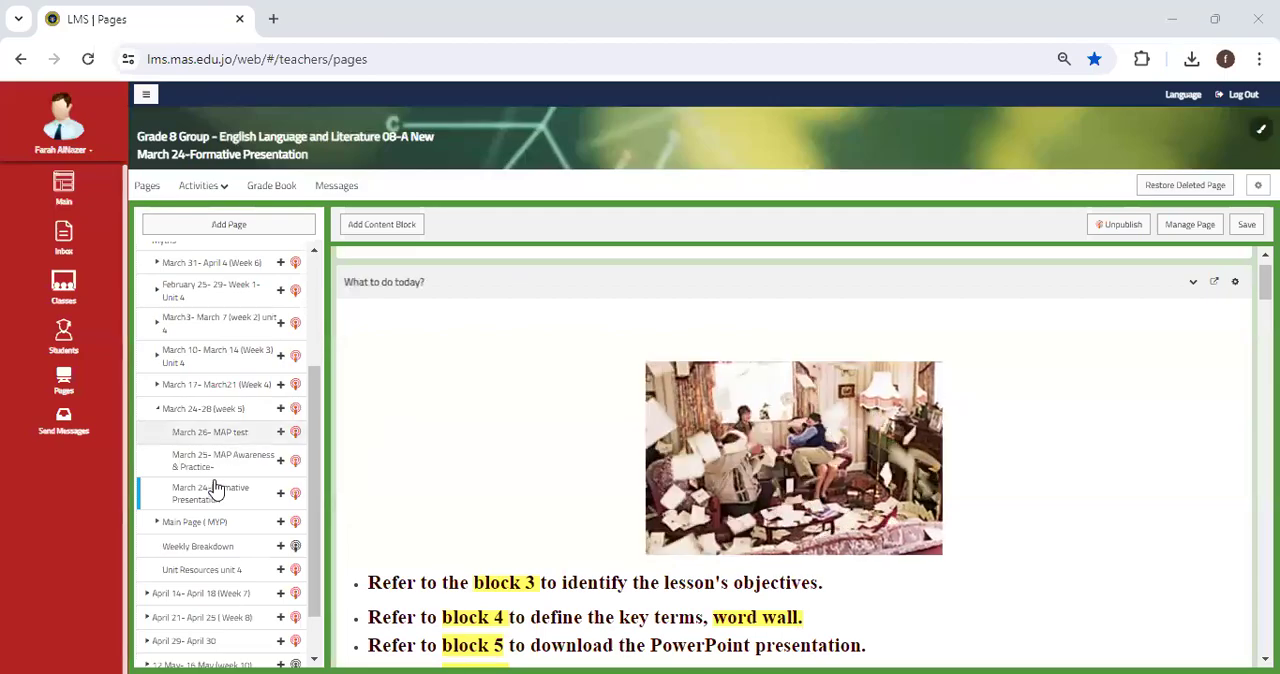
Scroll down through the March 24 formative presentation lesson page.
scroll(down, 3)
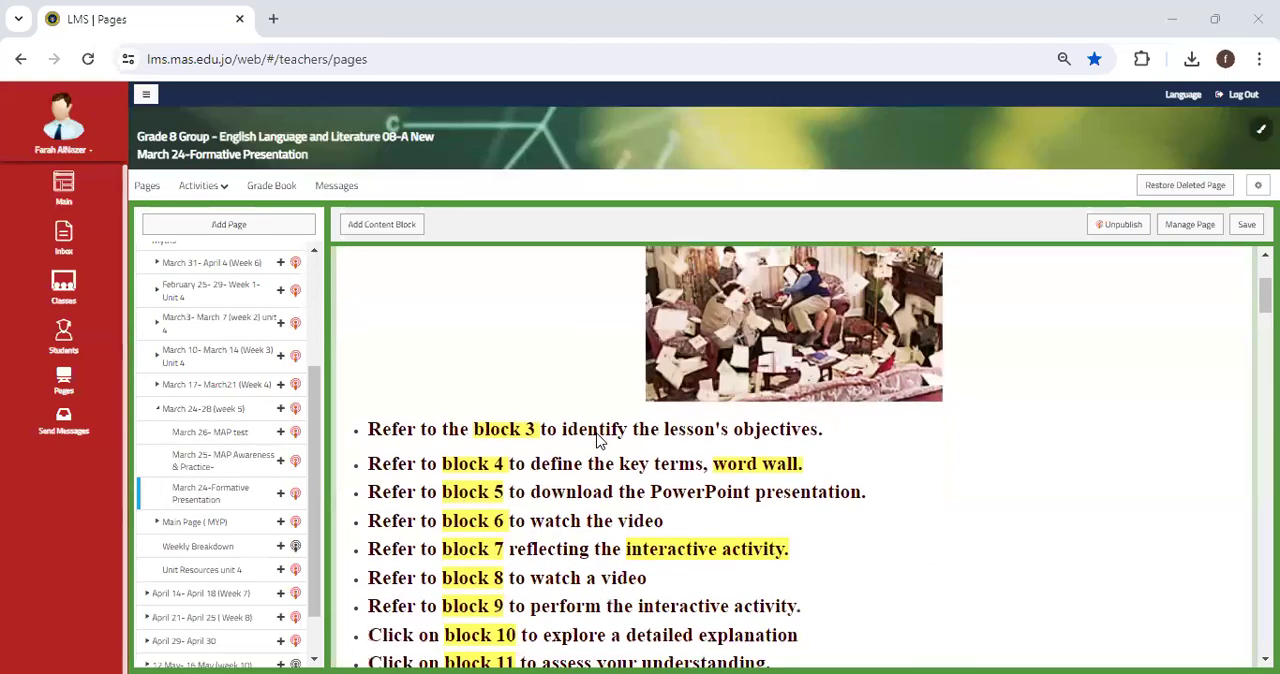
scroll(down, 3)
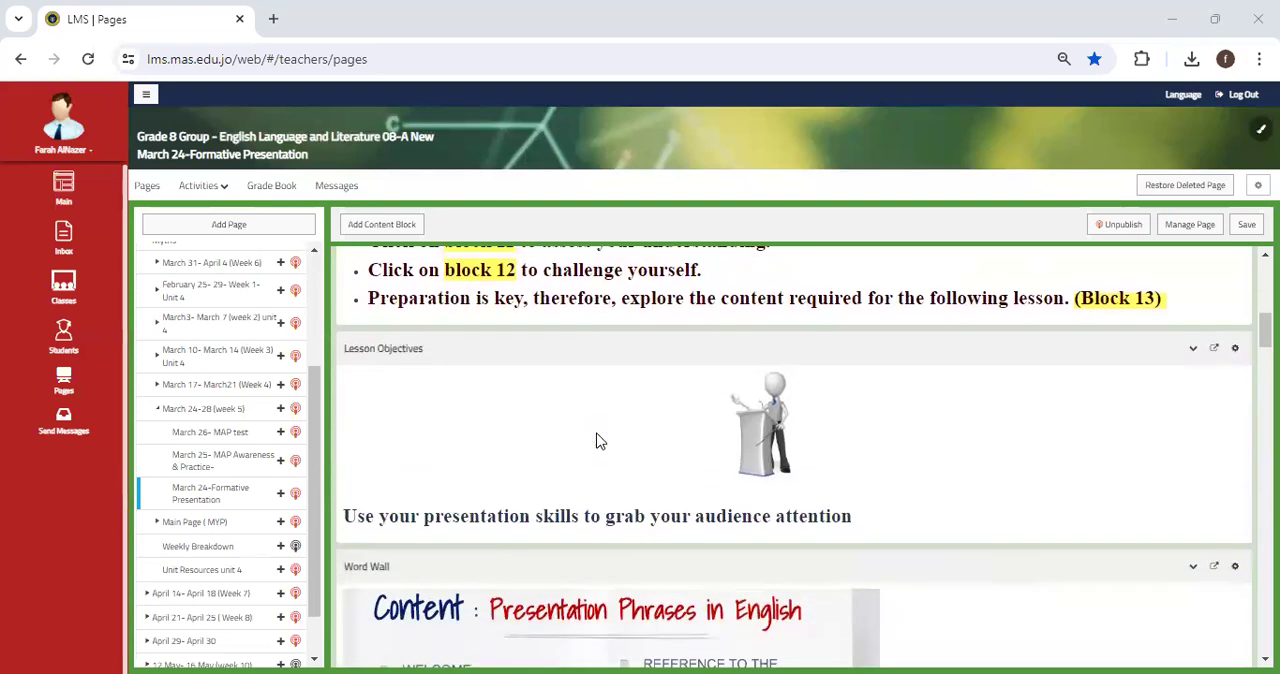
scroll(down, 3)
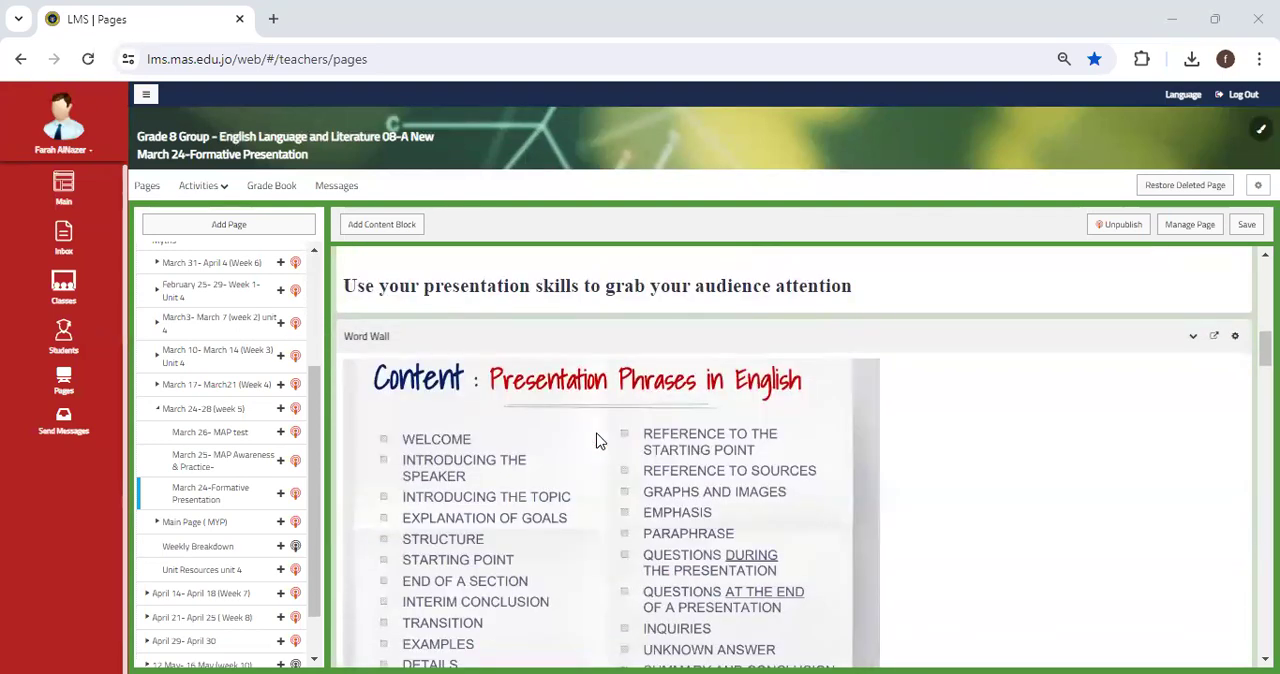
scroll(down, 3)
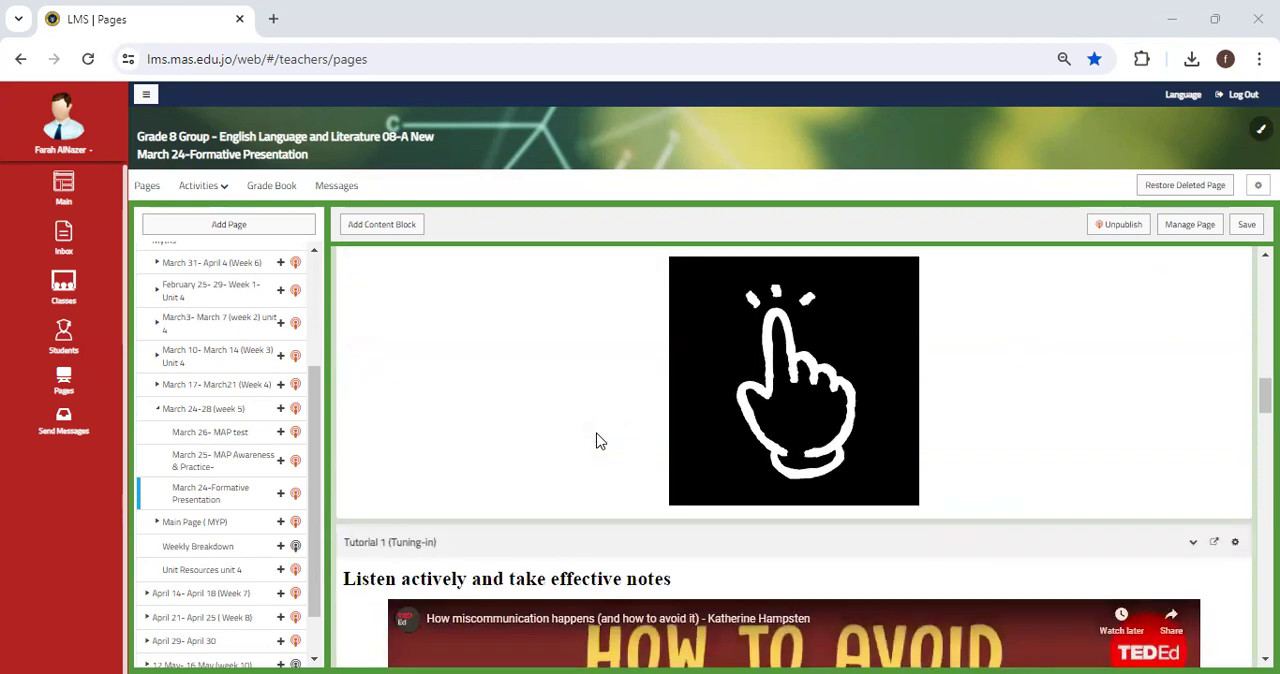
scroll(down, 3)
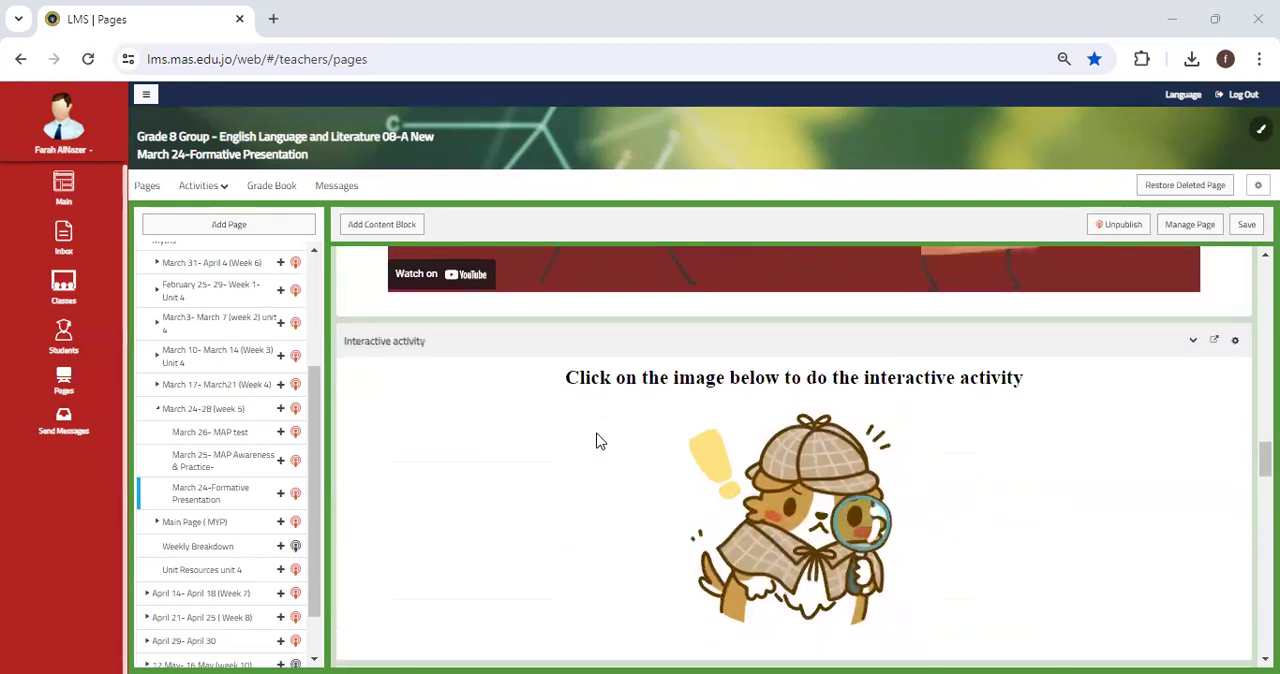
scroll(down, 3)
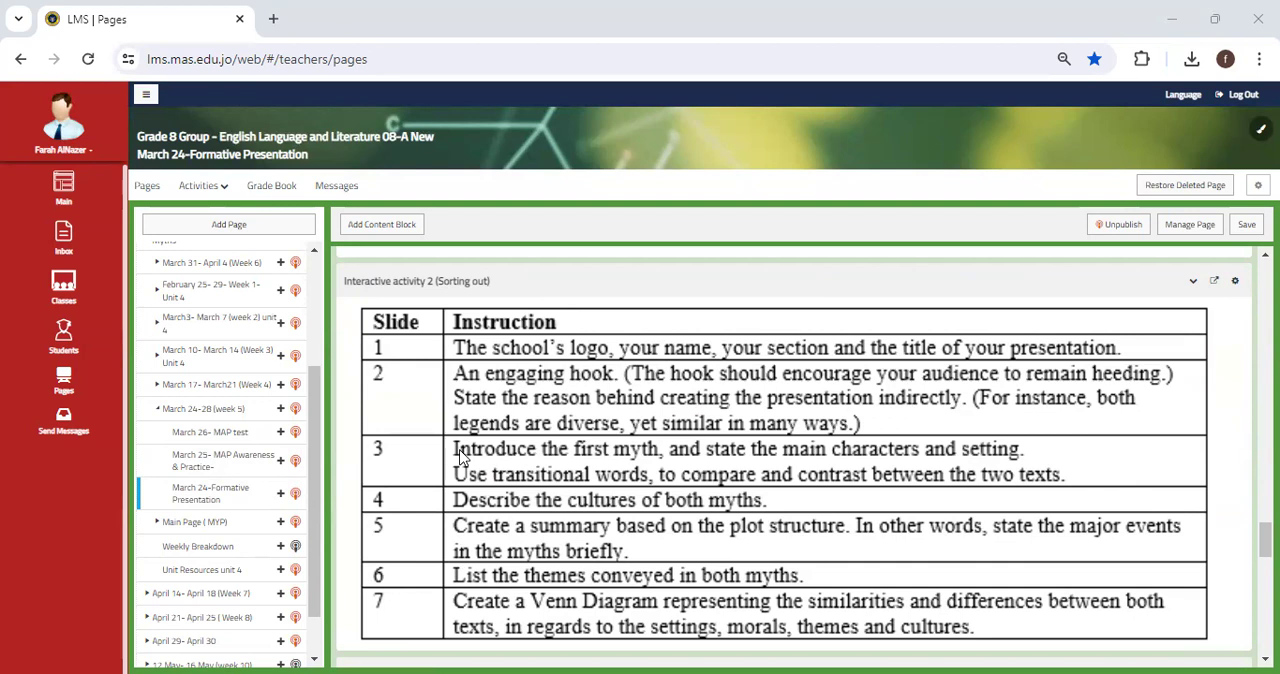
mouse_move(524, 398)
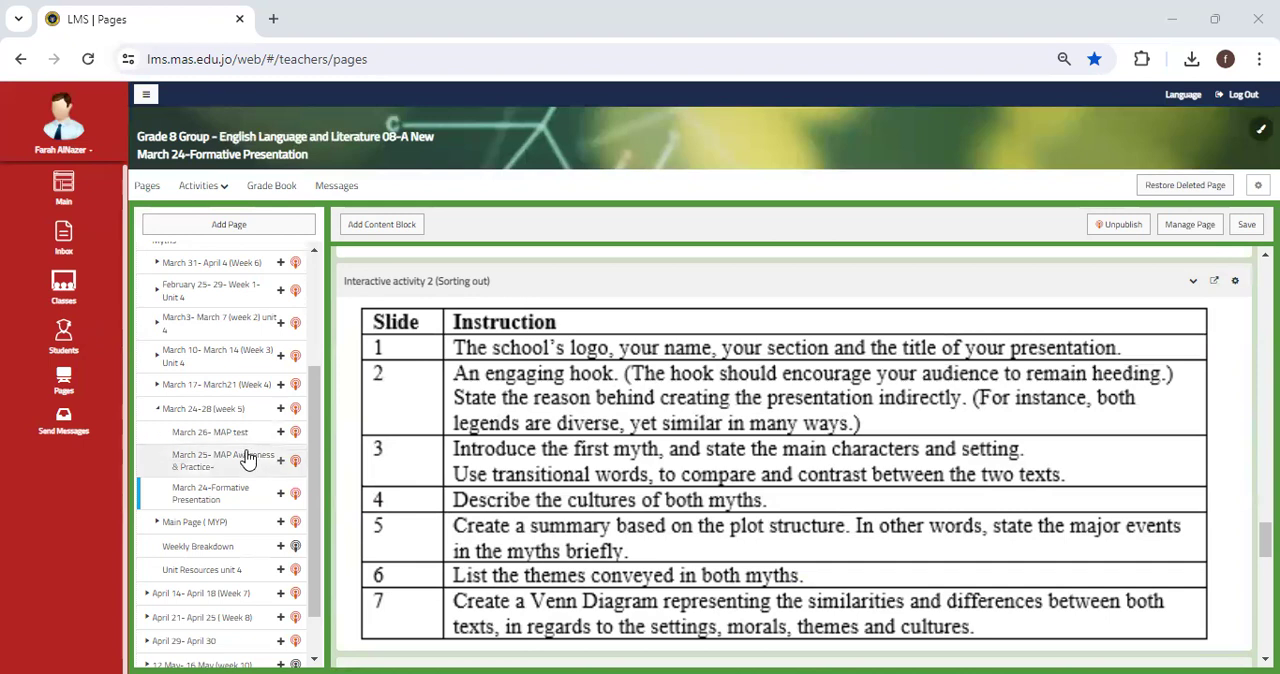
Open the March 25 MAP Awareness & Practice lesson, review it, then switch to March 26 MAP test.
click(224, 460)
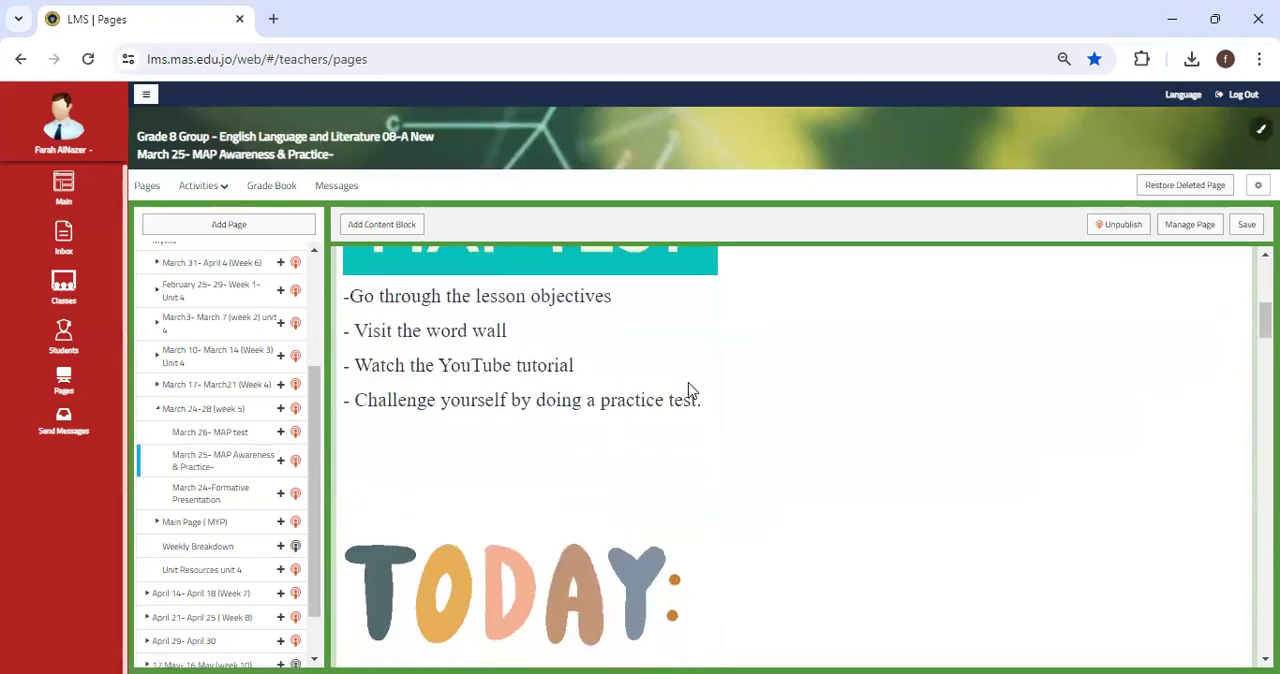
scroll(down, 3)
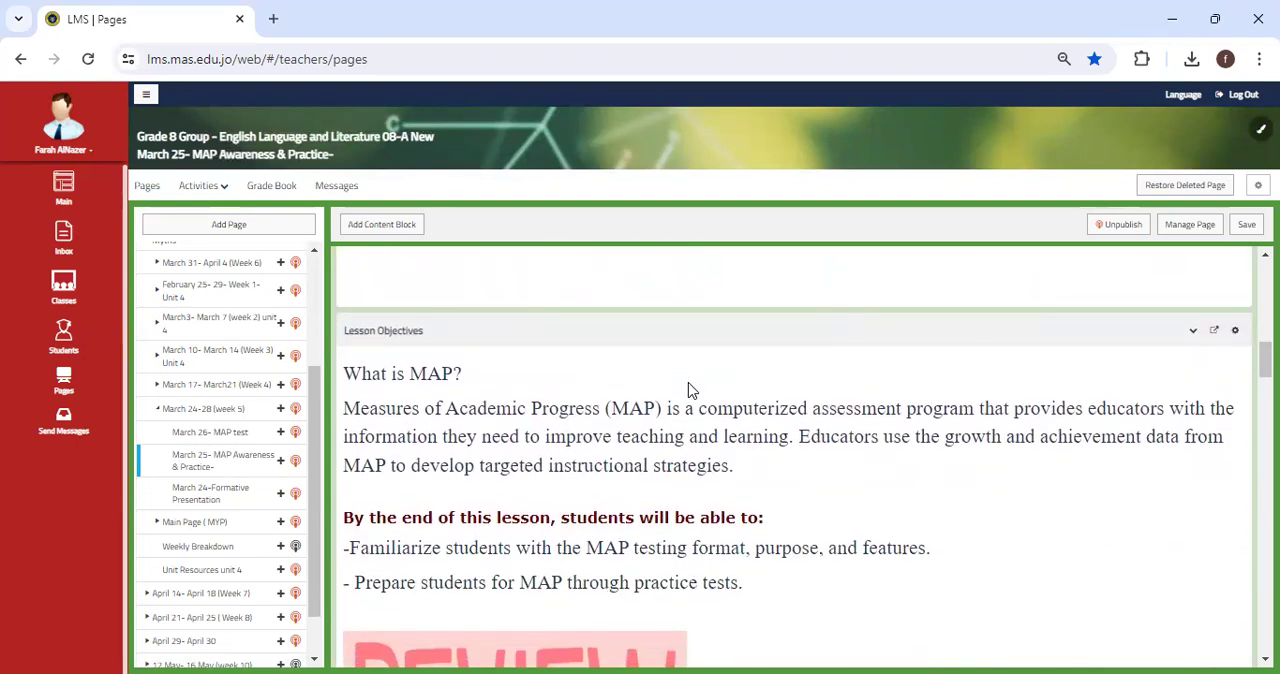
scroll(down, 3)
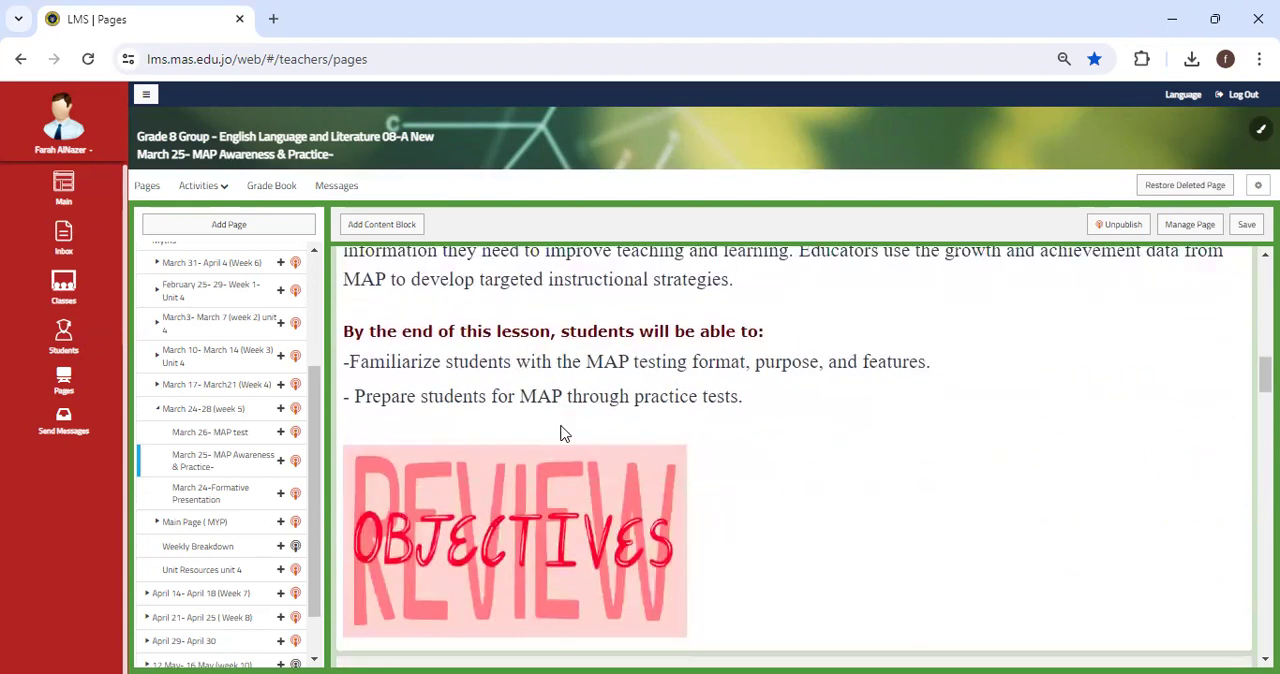
scroll(down, 3)
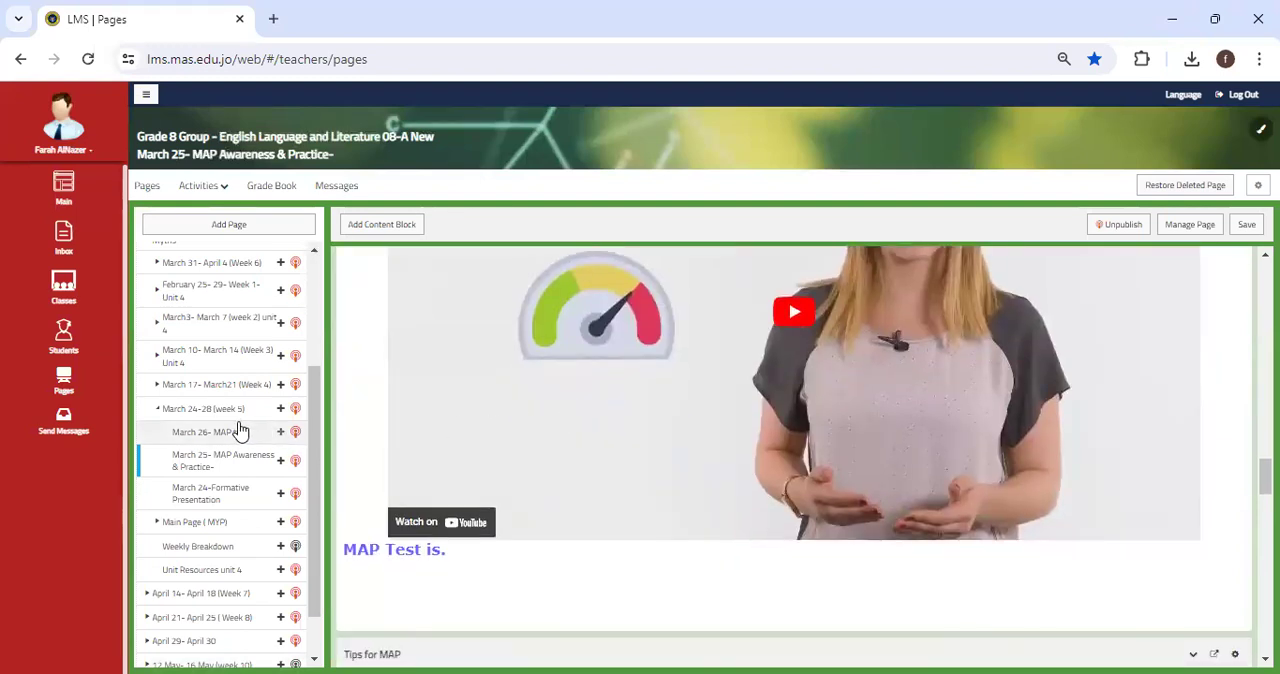
click(196, 432)
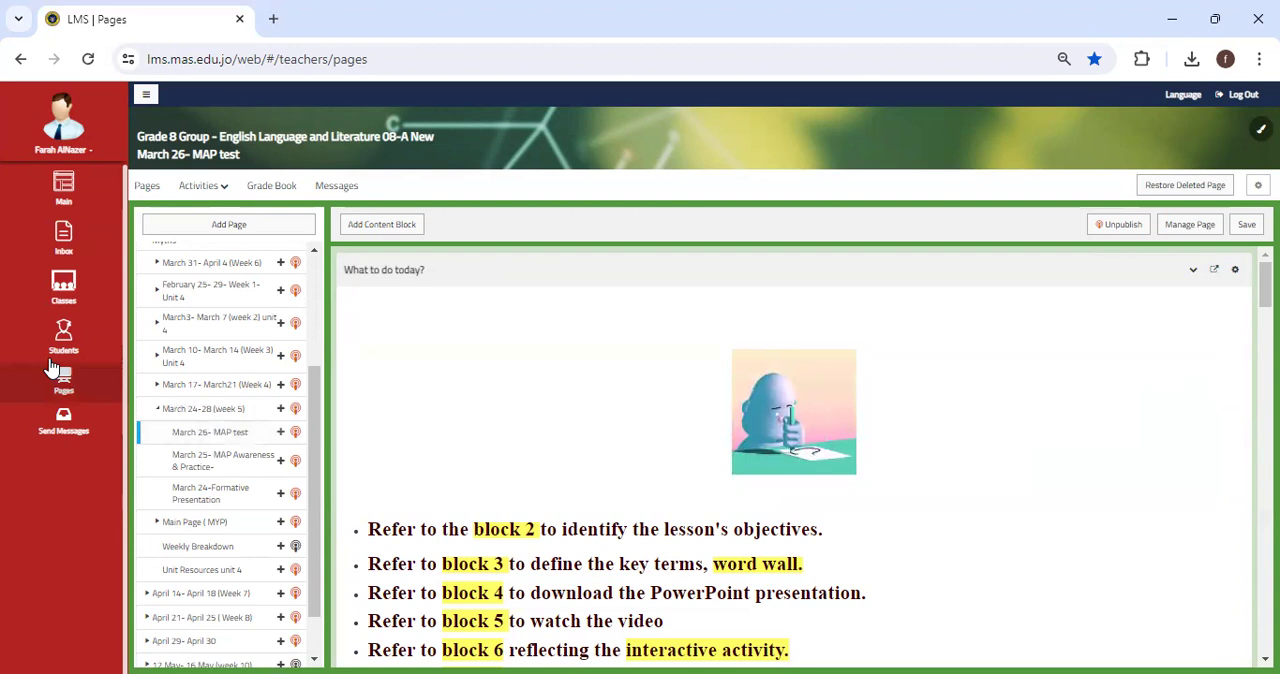
scroll(down, 3)
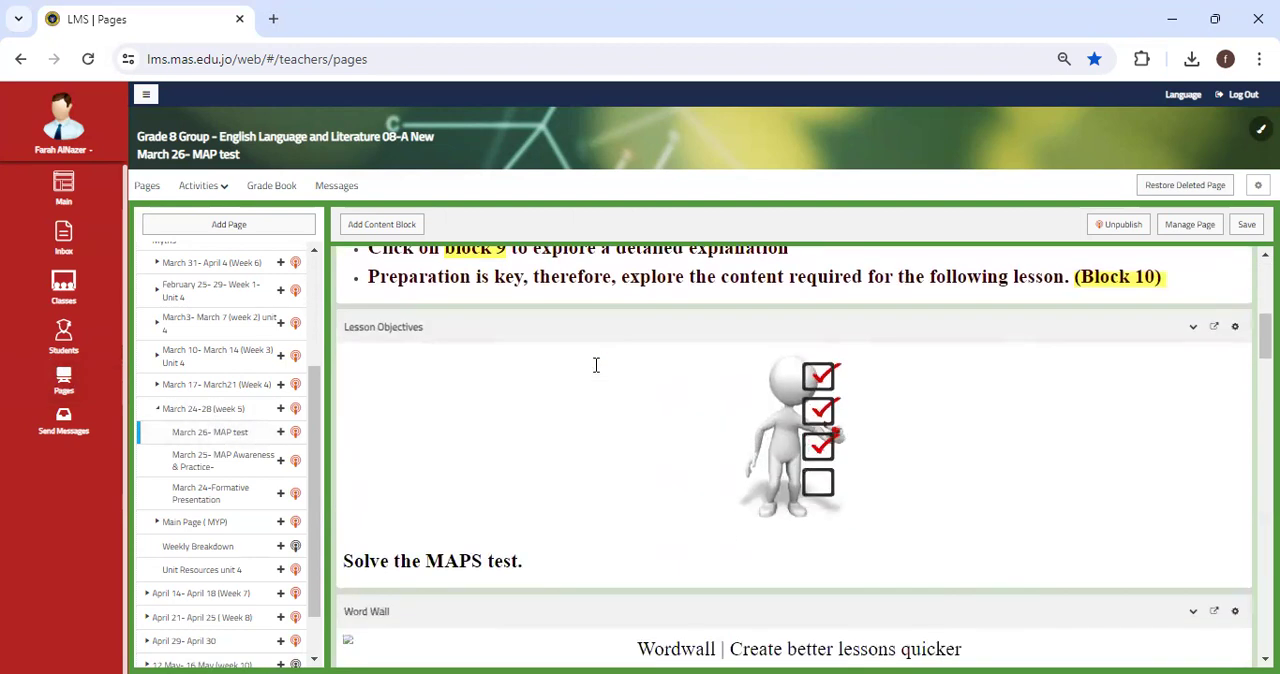
scroll(down, 3)
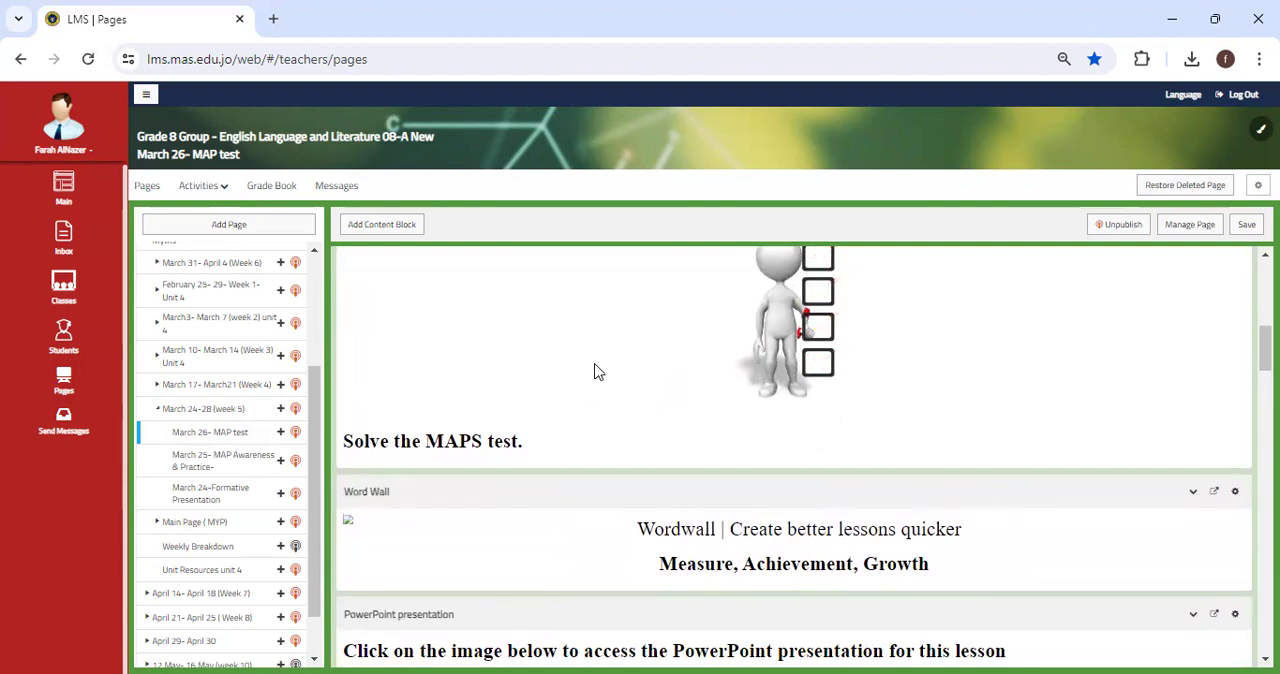
scroll(down, 3)
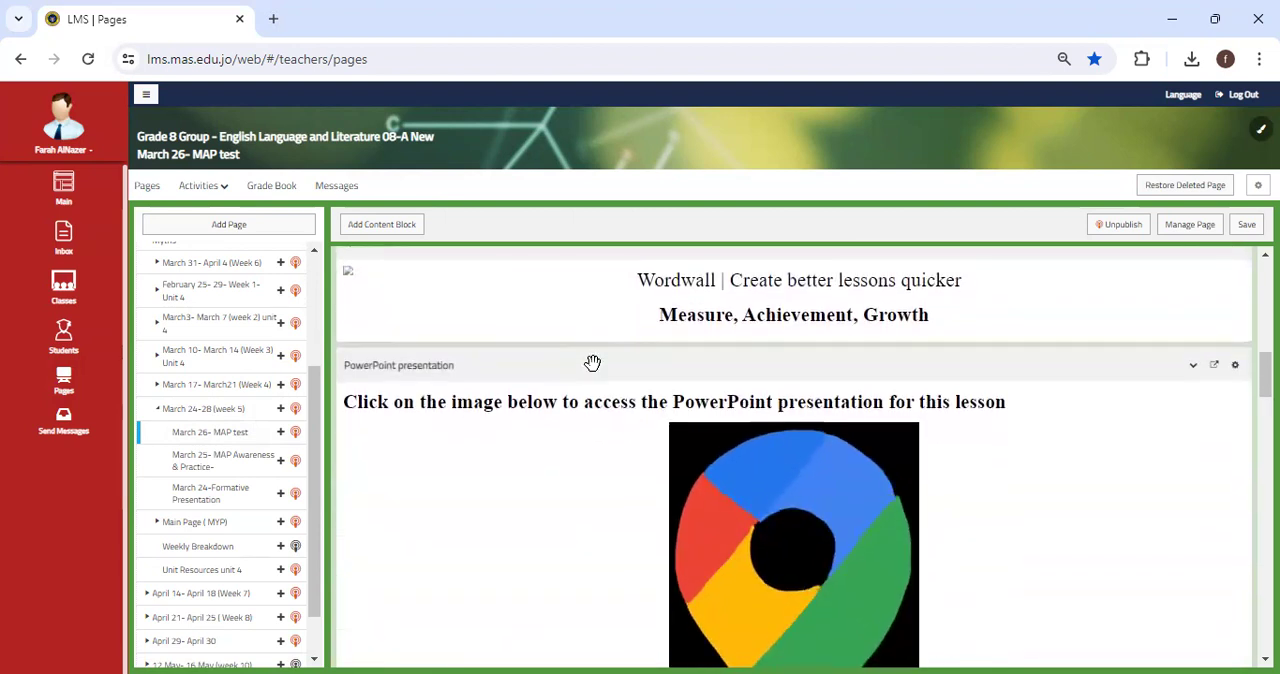
scroll(down, 3)
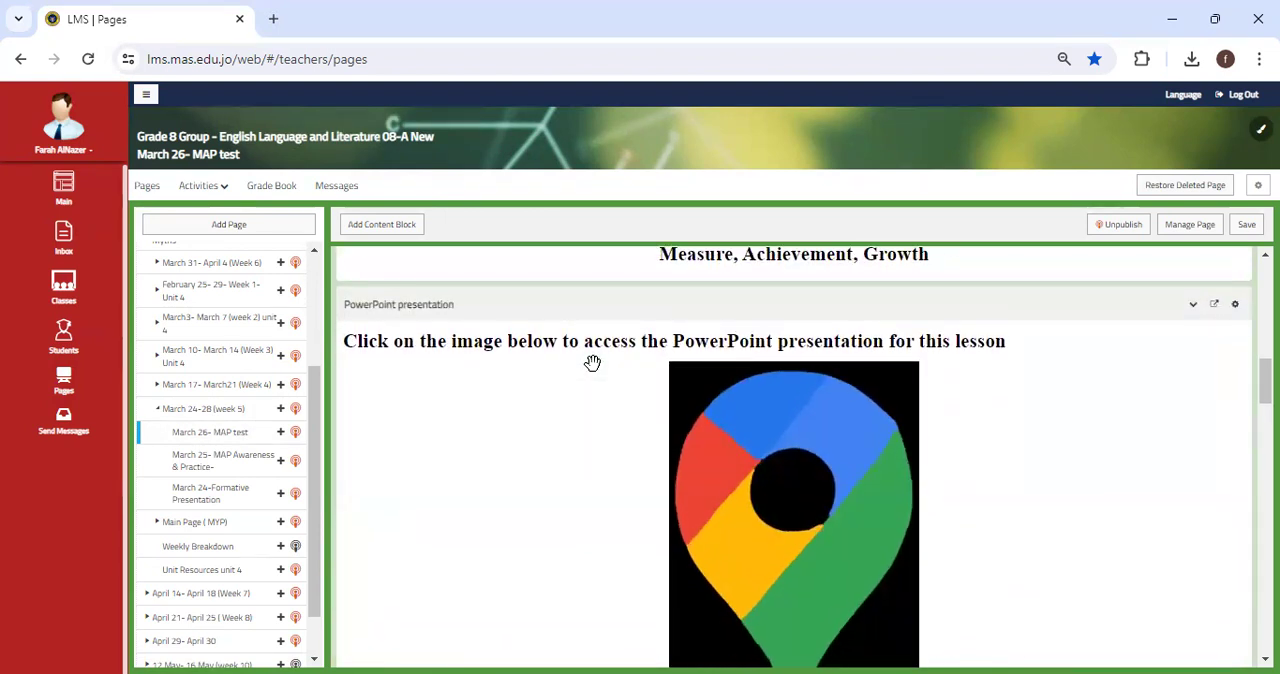
scroll(down, 3)
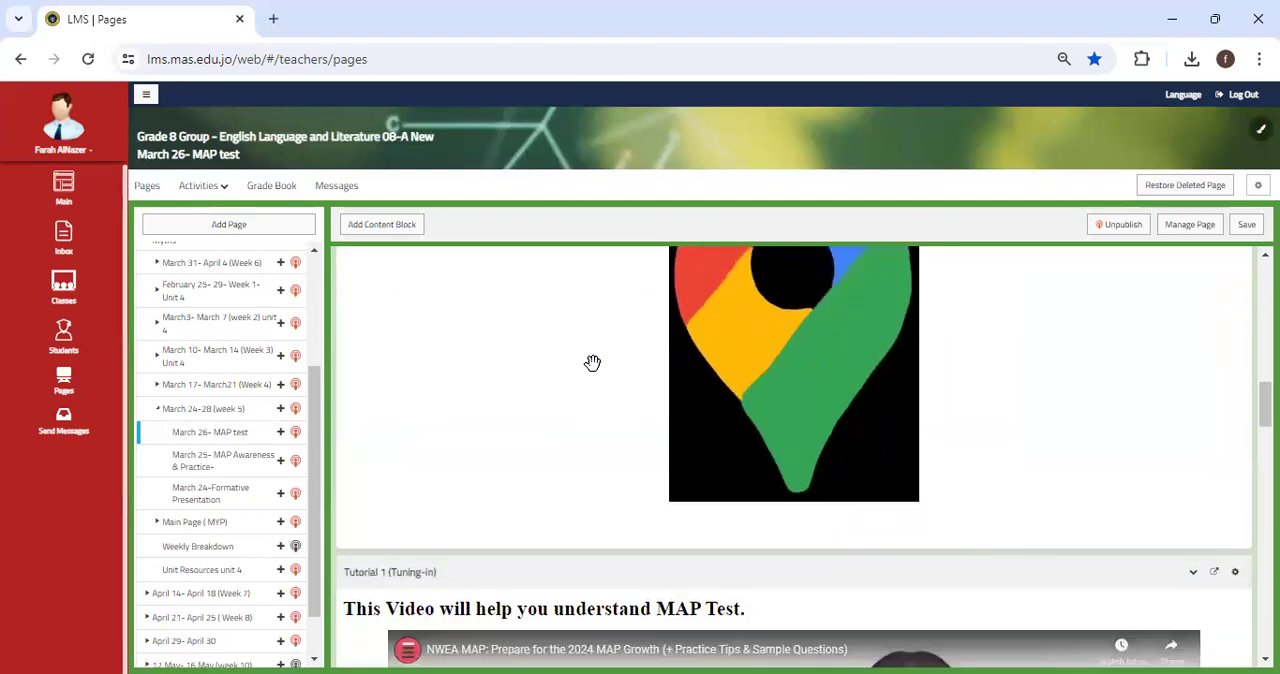
scroll(down, 3)
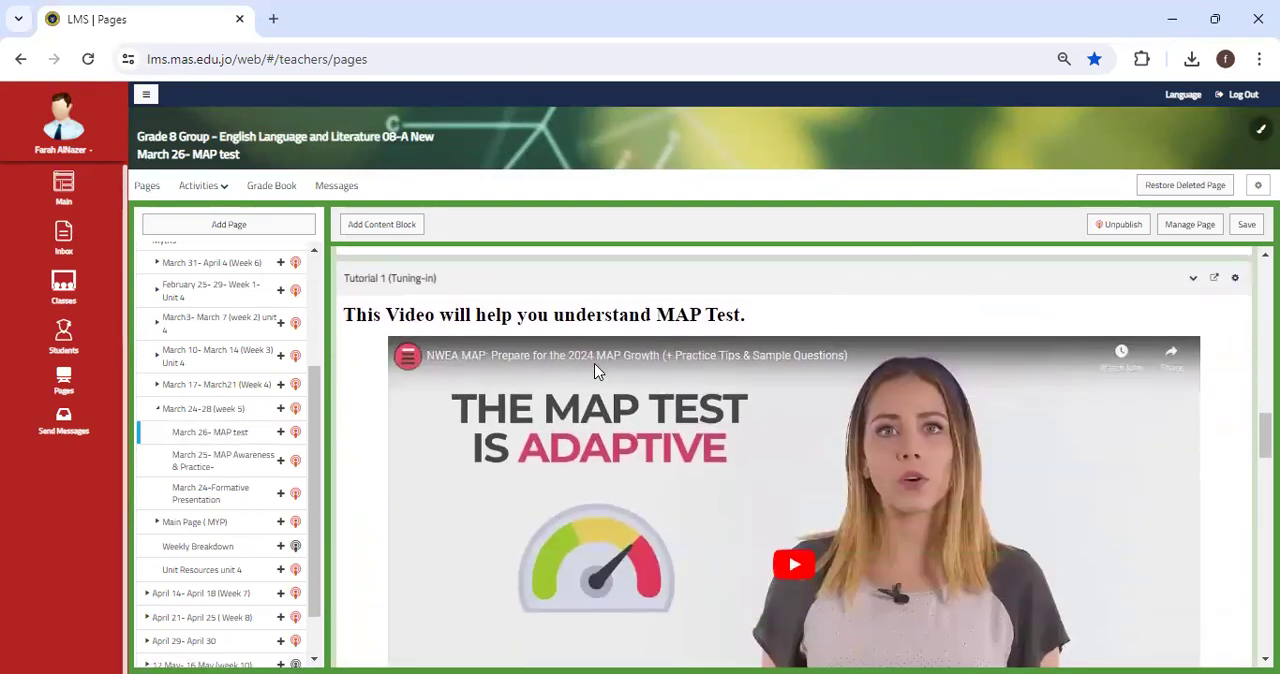